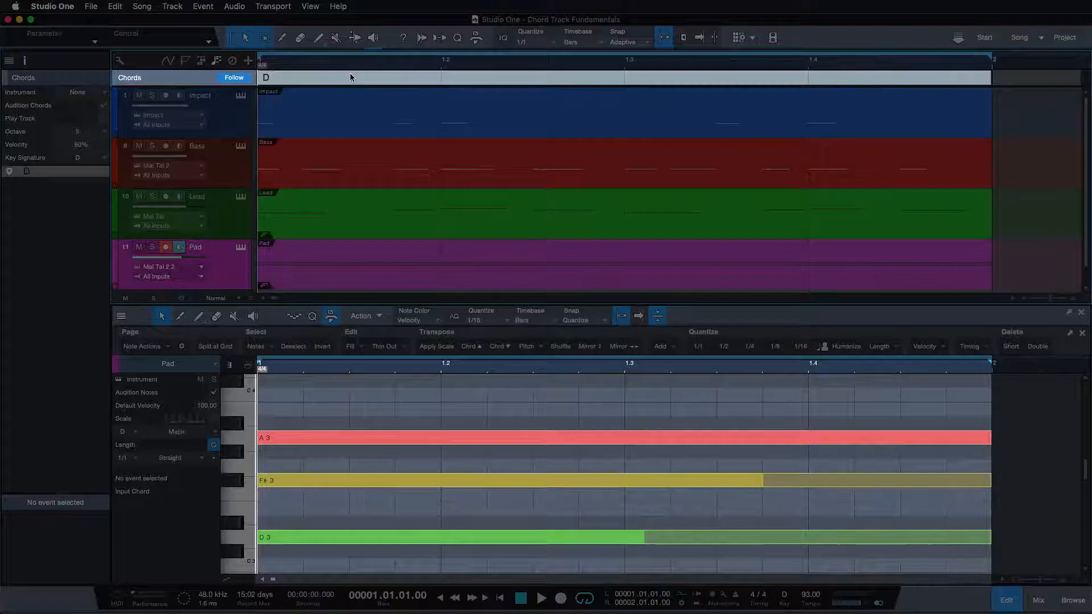
- Reassign the first chord via the Chord Selector (C, Bm, F) and enable MIDI chord input
{"action": "left_click", "coordinate": [542, 597]}
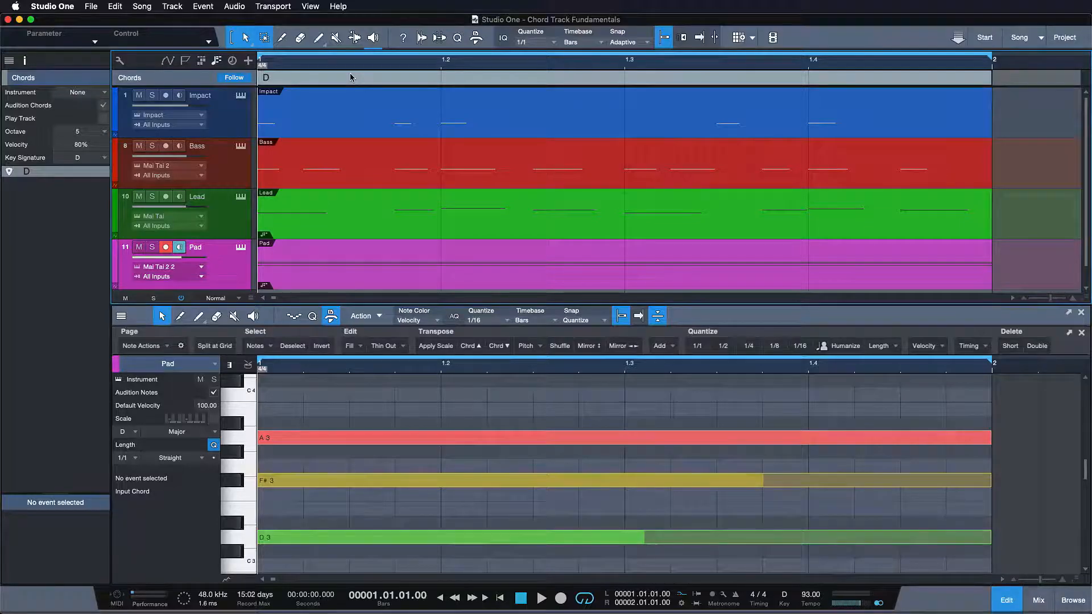
{"action": "right_click", "coordinate": [351, 77]}
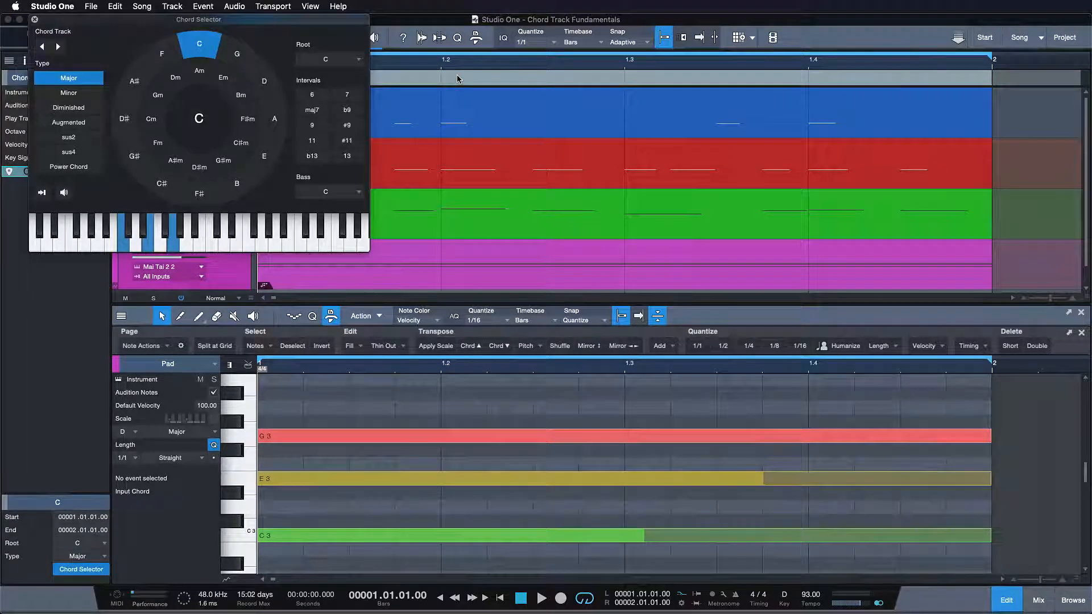
{"action": "left_click", "coordinate": [236, 54]}
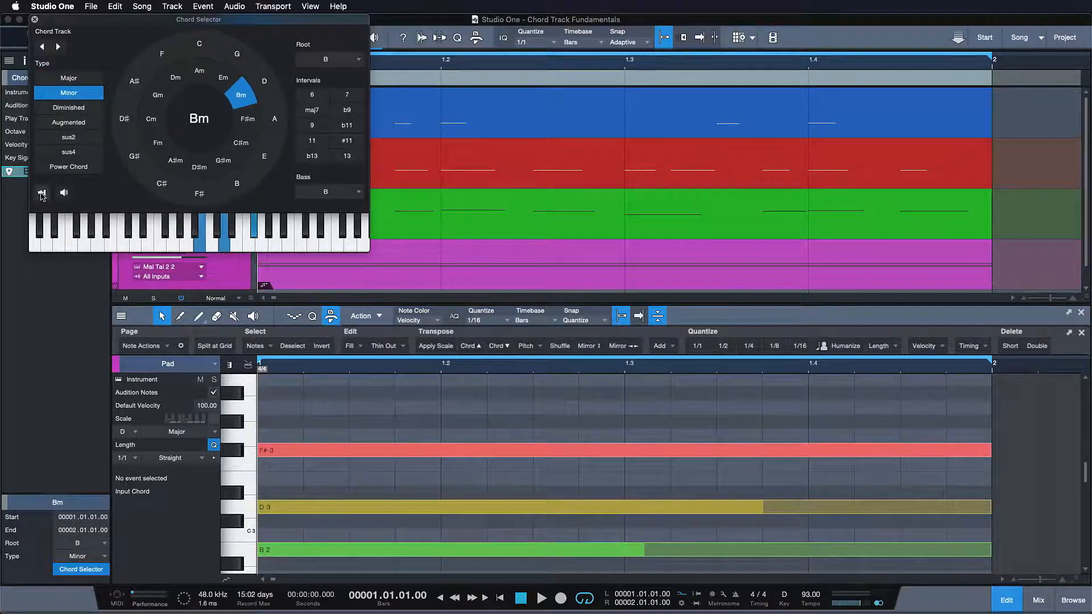
{"action": "left_click", "coordinate": [43, 194]}
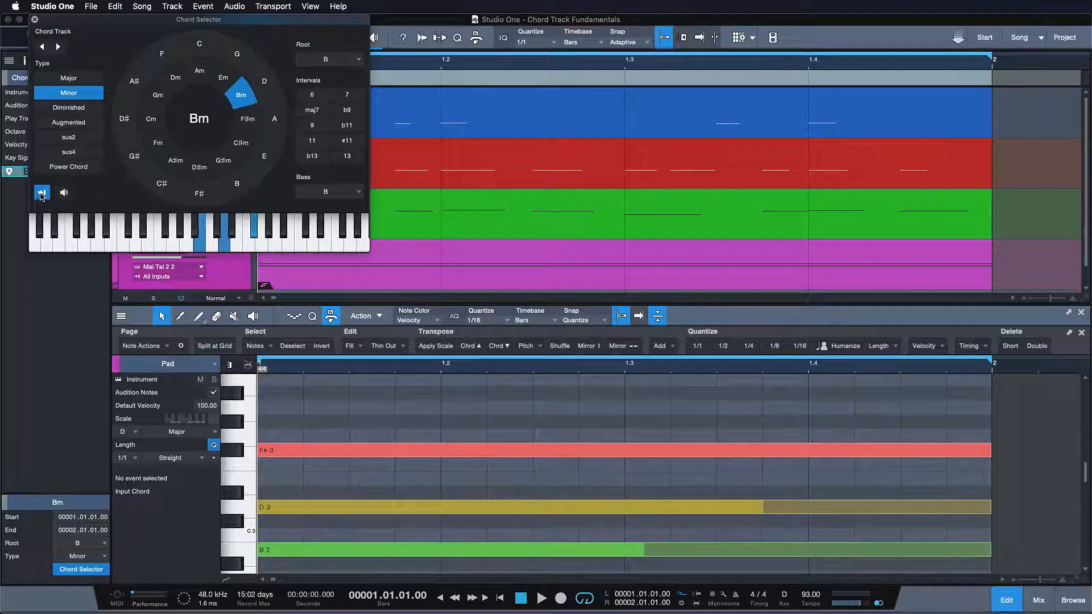
- Make the first chord a D5 power chord and close the selector and editor
{"action": "left_click", "coordinate": [176, 77]}
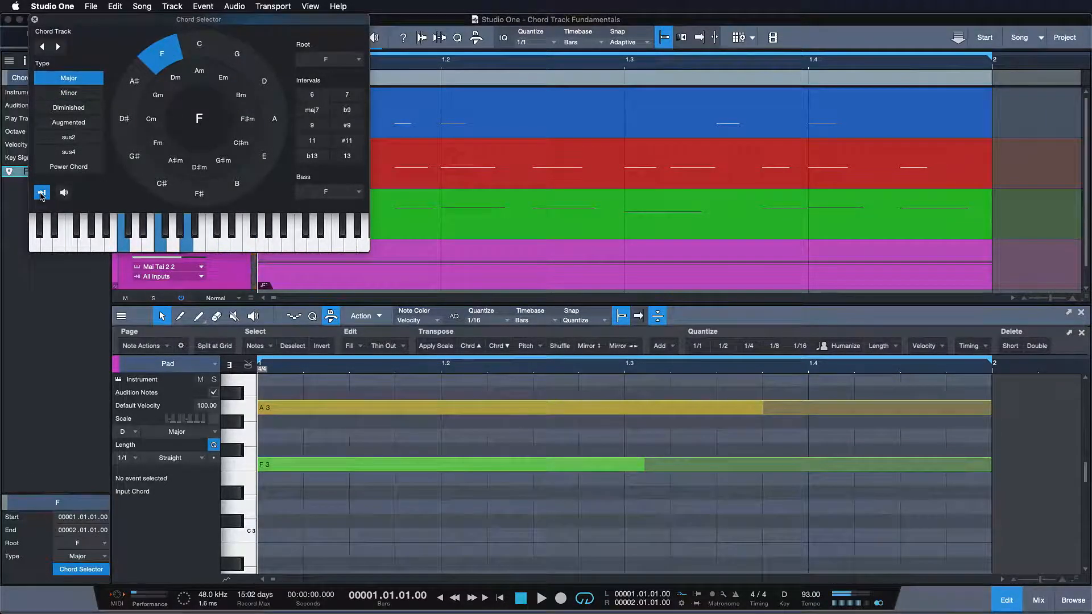
{"action": "left_click", "coordinate": [69, 166]}
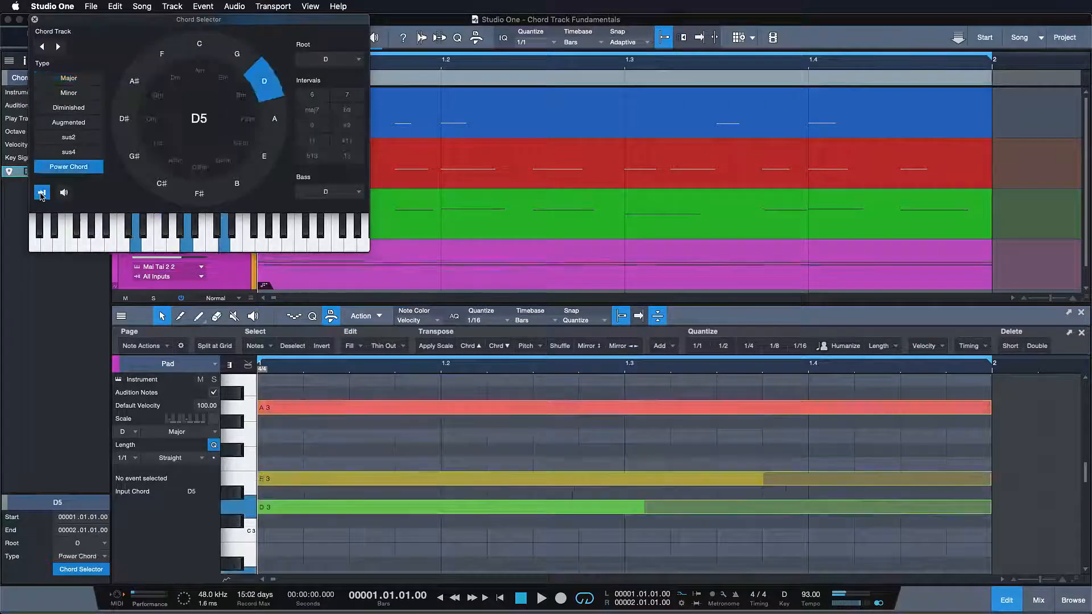
{"action": "left_click", "coordinate": [34, 20]}
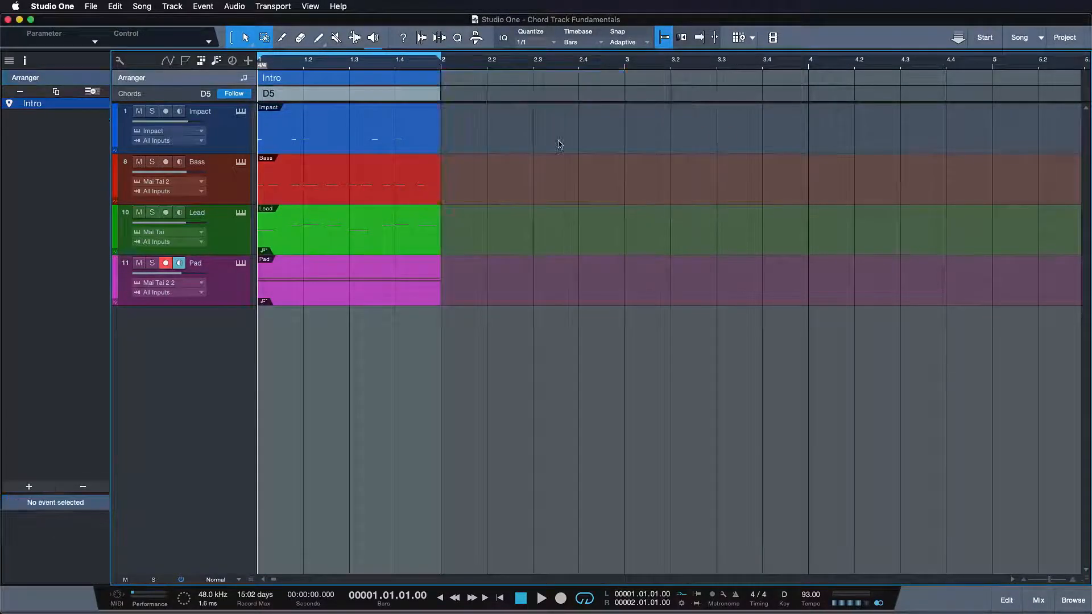
- Change the power chord root to F♯, then switch to the Chord Track Loops song
{"action": "left_click", "coordinate": [268, 92]}
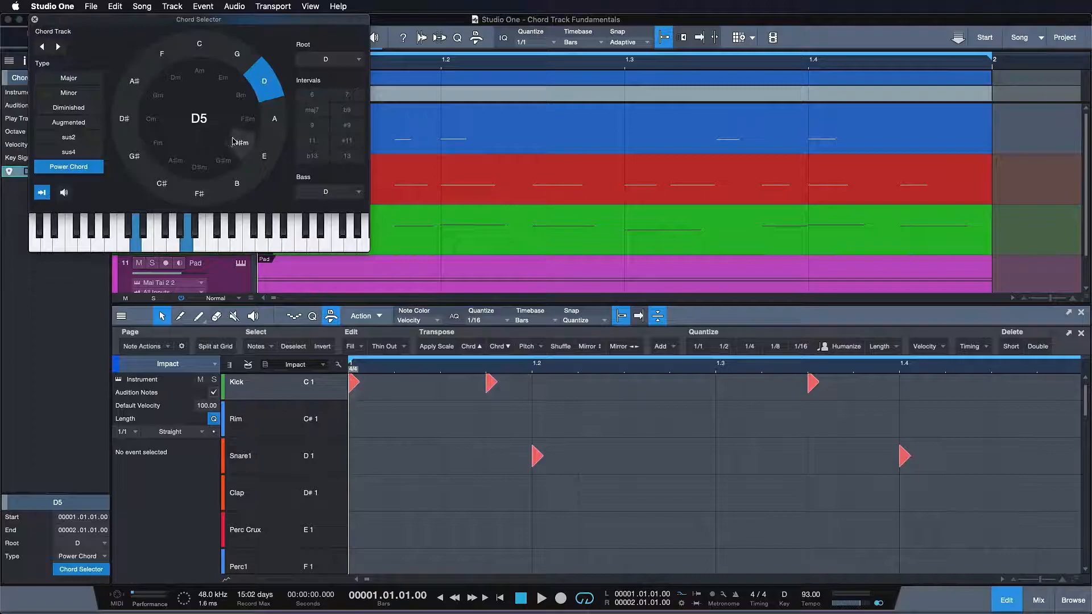
{"action": "left_click", "coordinate": [199, 193]}
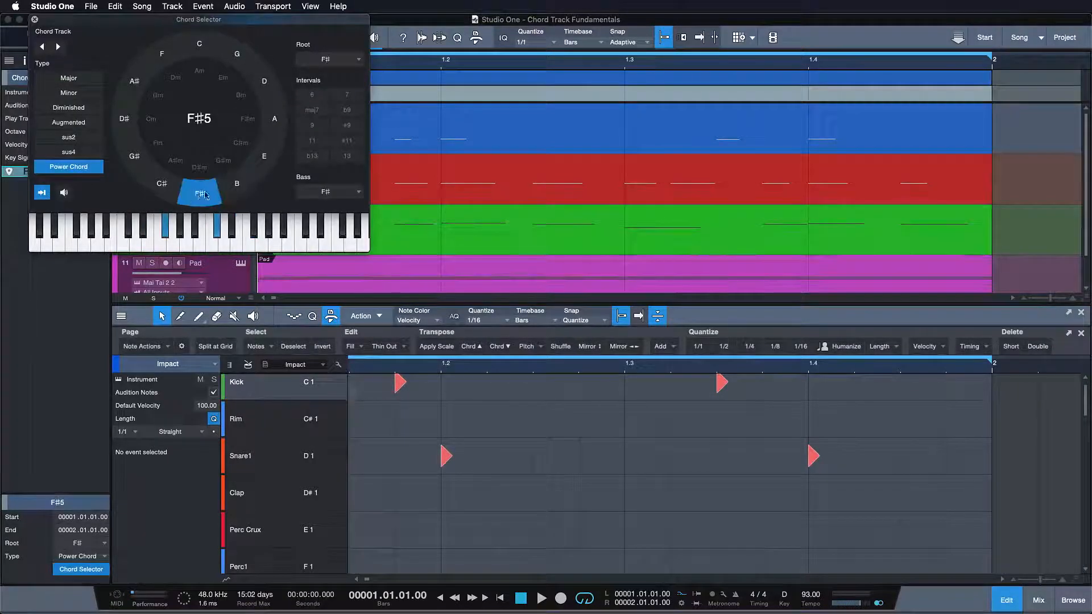
{"action": "left_click", "coordinate": [263, 81]}
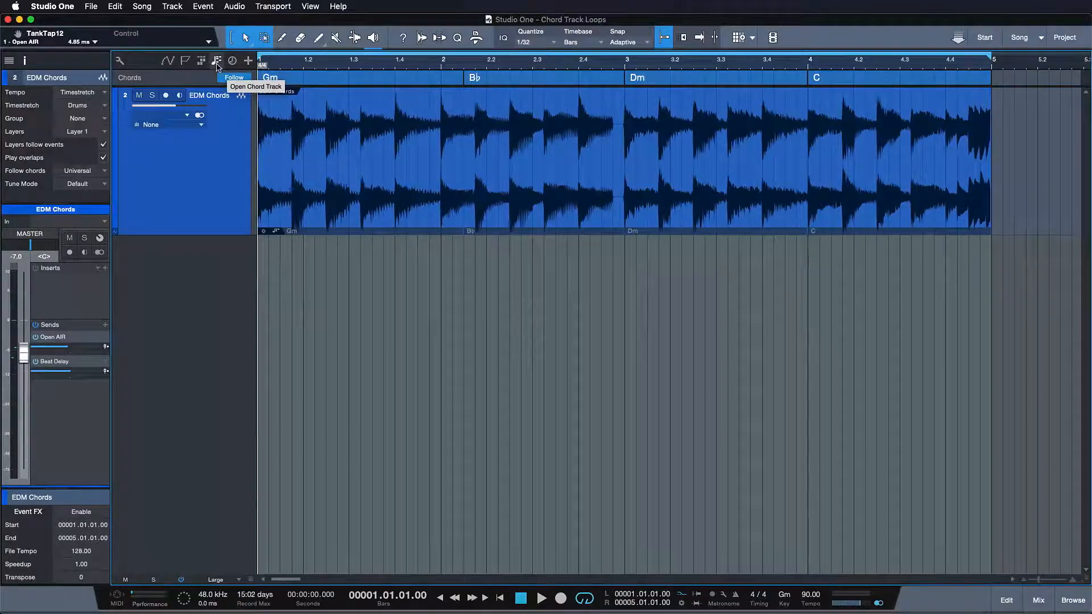
- Show the 90 BPM tempo track and open the loop's Follow Chords choices in the Inspector
{"action": "left_click", "coordinate": [231, 61]}
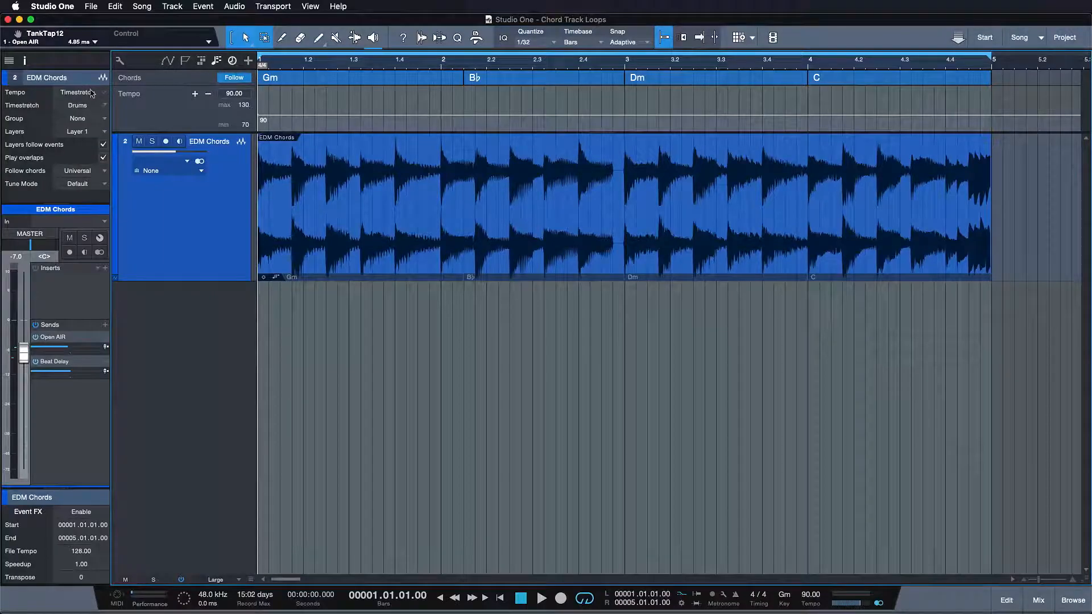
{"action": "left_click", "coordinate": [82, 92]}
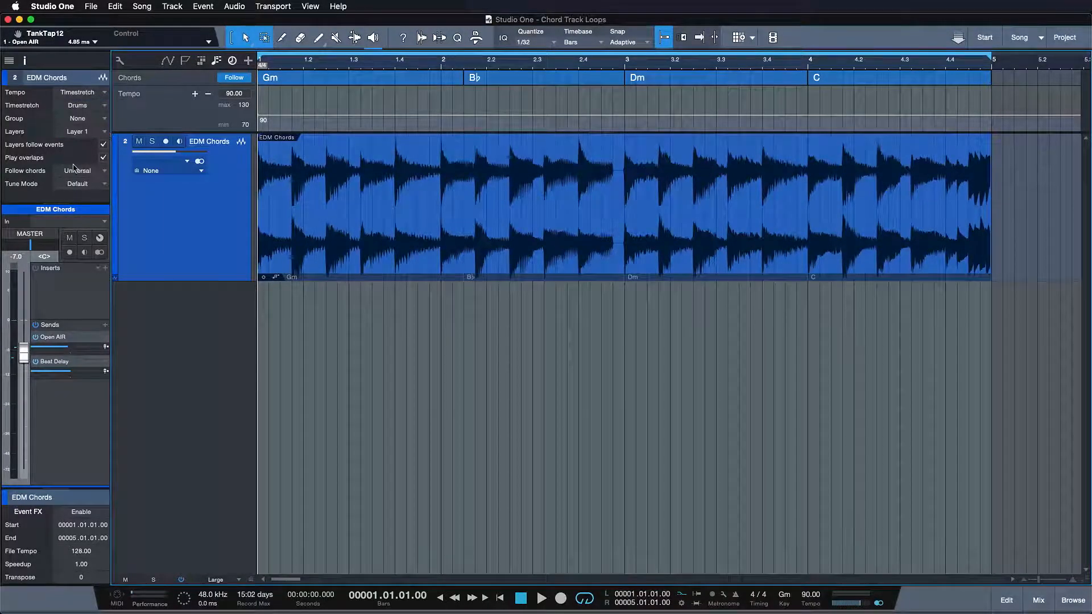
{"action": "left_click", "coordinate": [82, 170]}
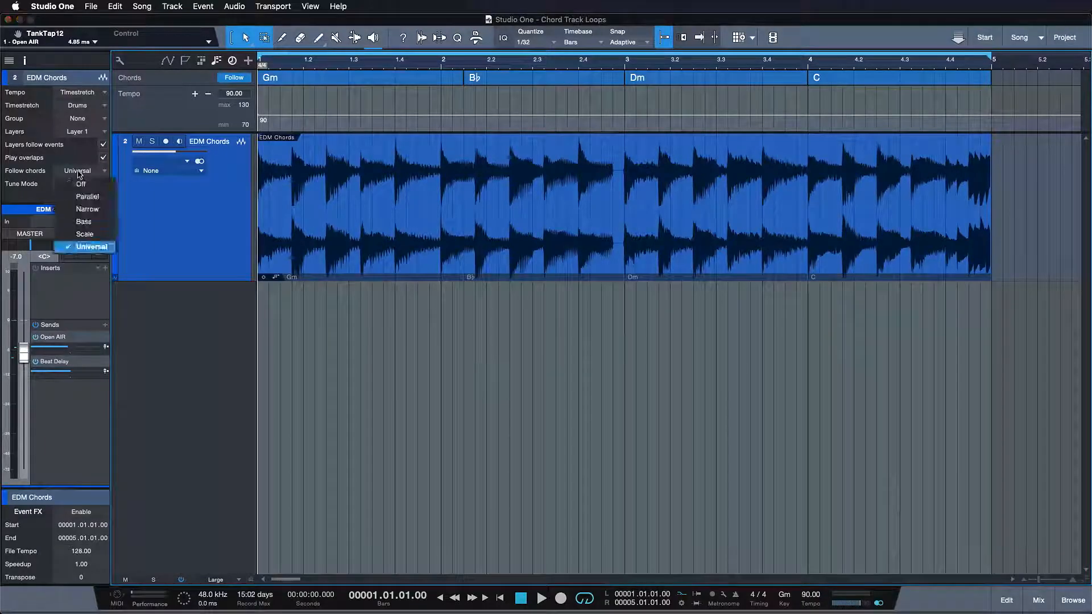
{"action": "mouse_move", "coordinate": [87, 197]}
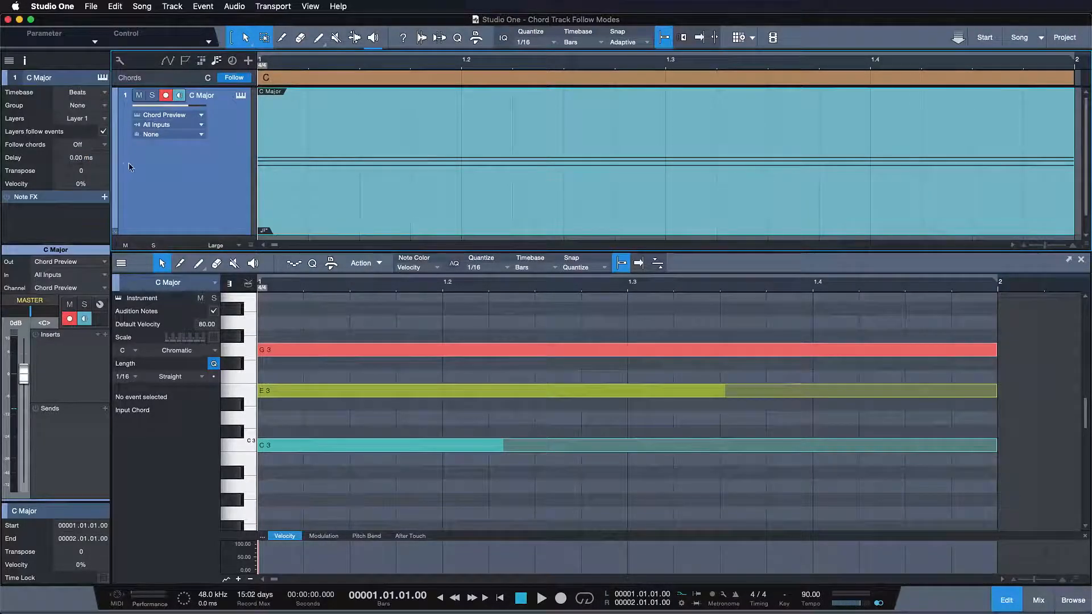
- Change the chord to Am and set the C Major track's Follow Chords to Parallel, then Narrow
{"action": "right_click", "coordinate": [306, 83]}
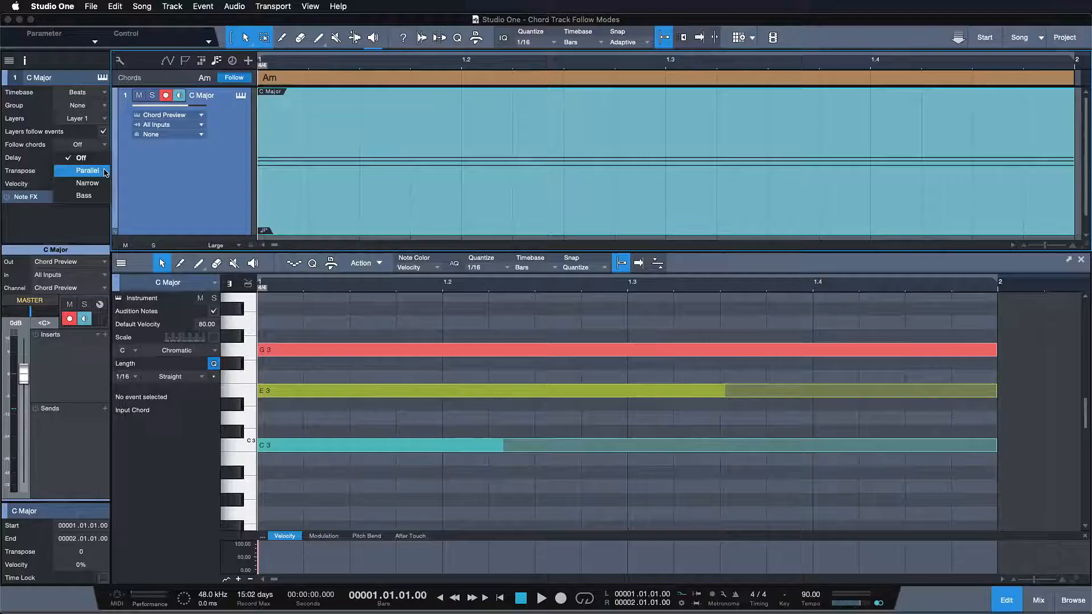
{"action": "left_click", "coordinate": [88, 169]}
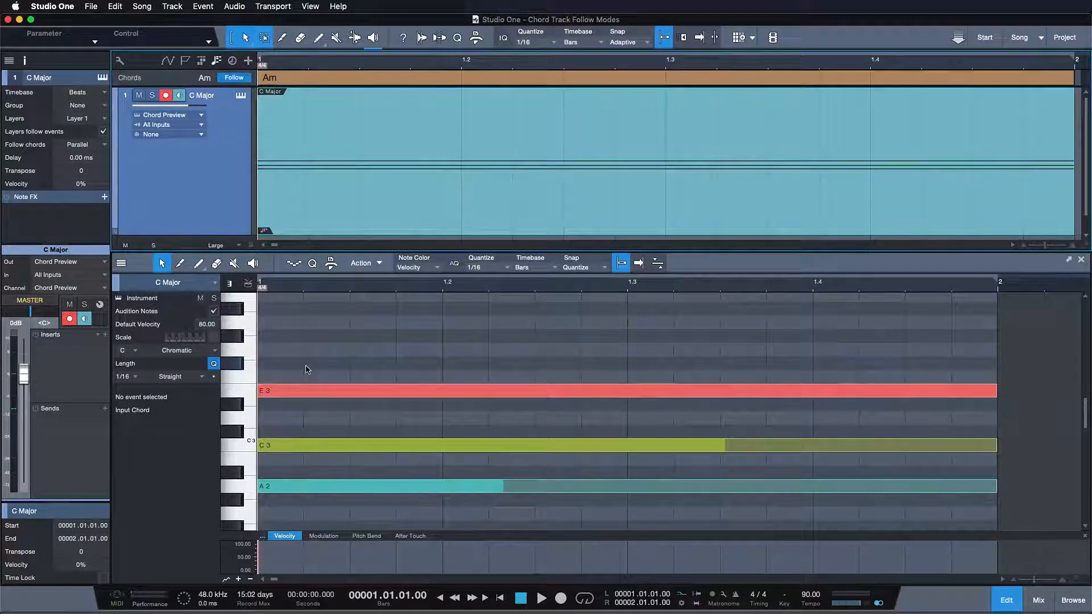
{"action": "left_click", "coordinate": [78, 144]}
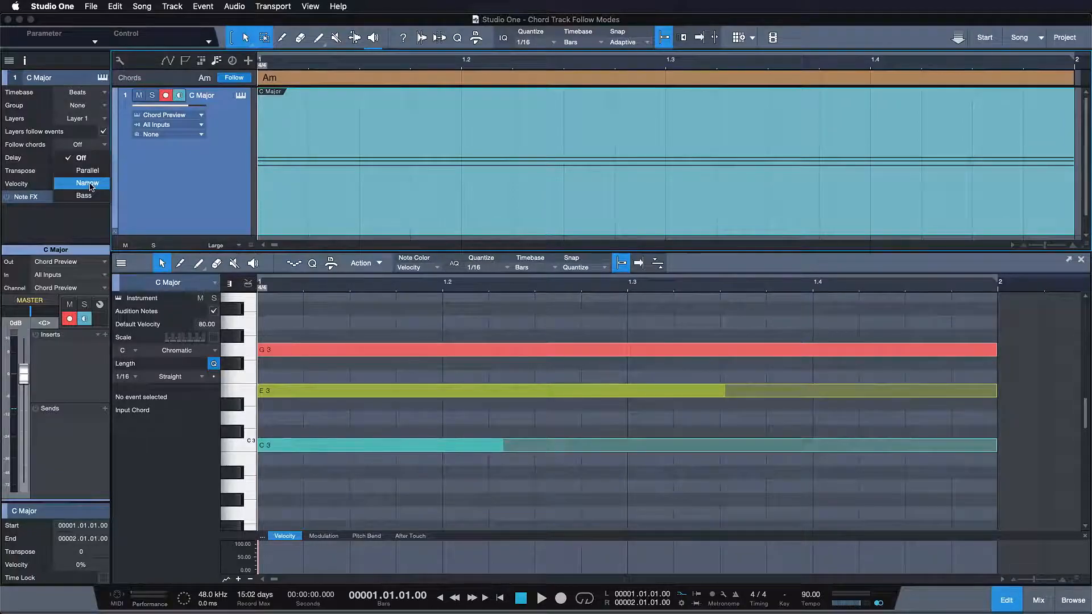
{"action": "left_click", "coordinate": [88, 183]}
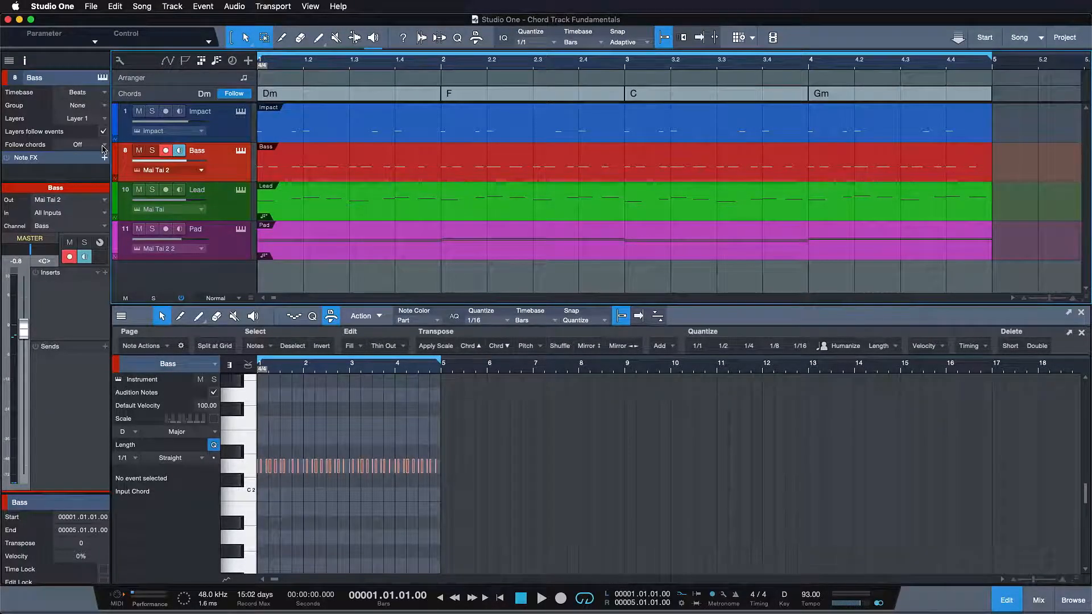
- Set the Bass track's Follow Chords to Bass, then switch to the Chord Track Audio song
{"action": "left_click", "coordinate": [542, 597]}
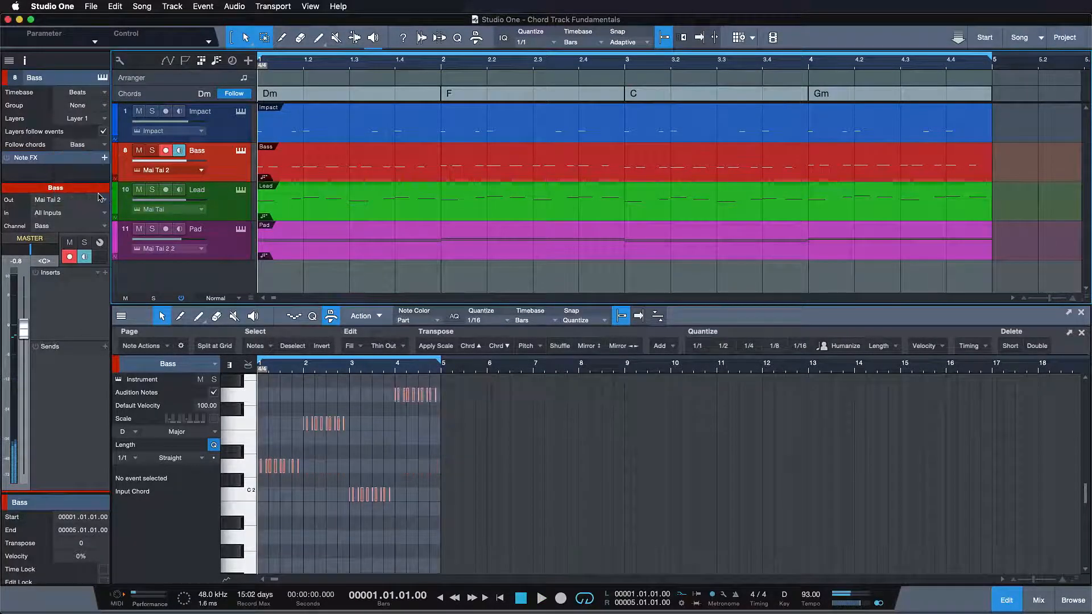
{"action": "left_click", "coordinate": [541, 597]}
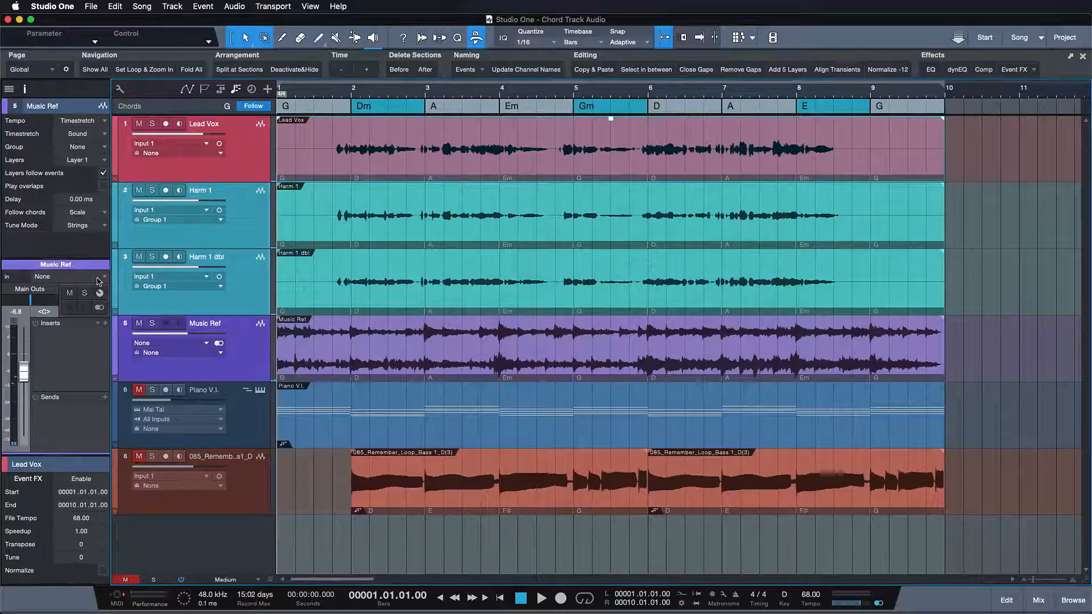
- Audition the song with Play and Stop, then switch to the Chord Track song
{"action": "left_click", "coordinate": [541, 598]}
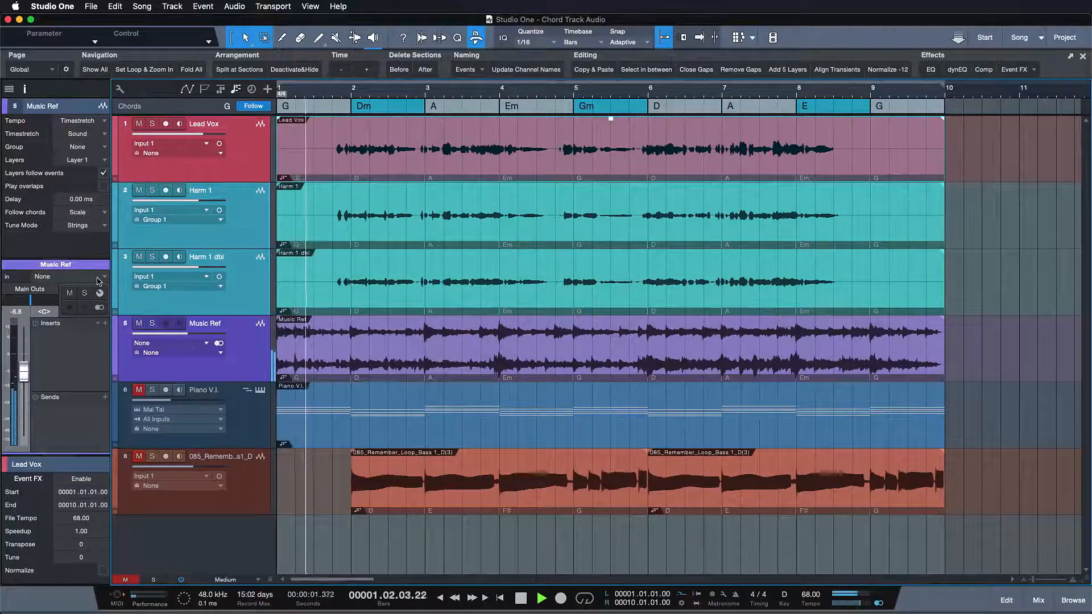
{"action": "left_click", "coordinate": [541, 598]}
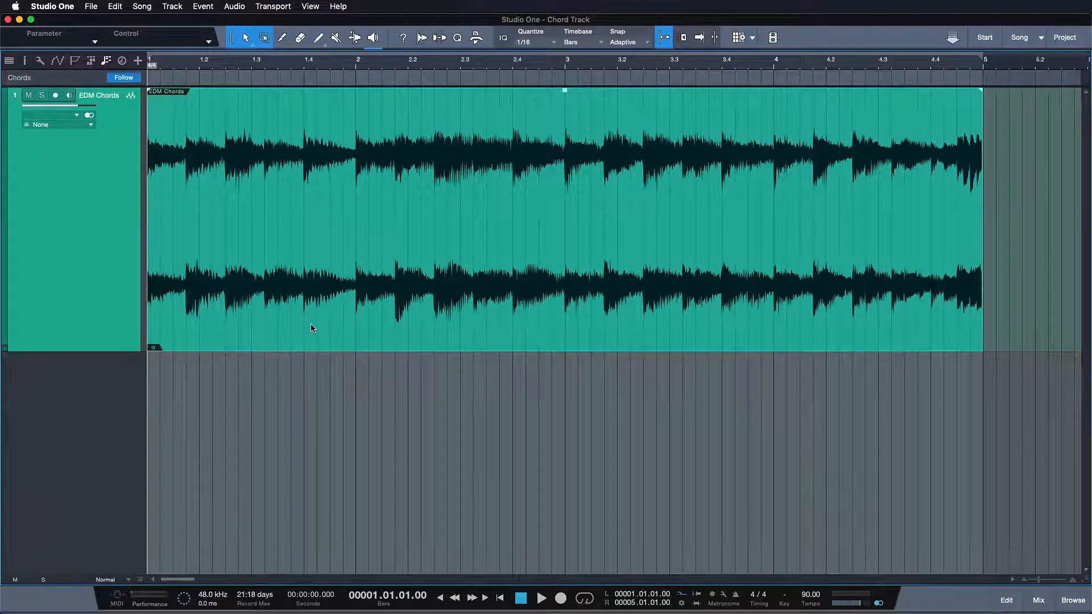
- Extract the EDM Chords loop's chords to the chord track (Gm, B♭, F, D♭m, C)
{"action": "right_click", "coordinate": [312, 328]}
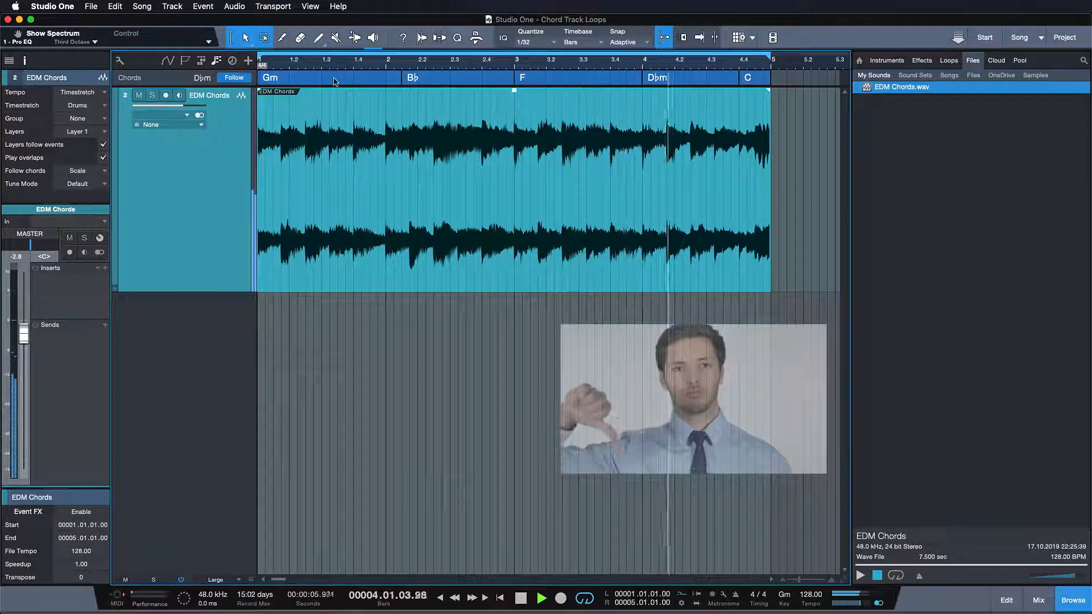
- Set the EDM Chords loop's Follow Chords mode to Universal
{"action": "left_click", "coordinate": [82, 183]}
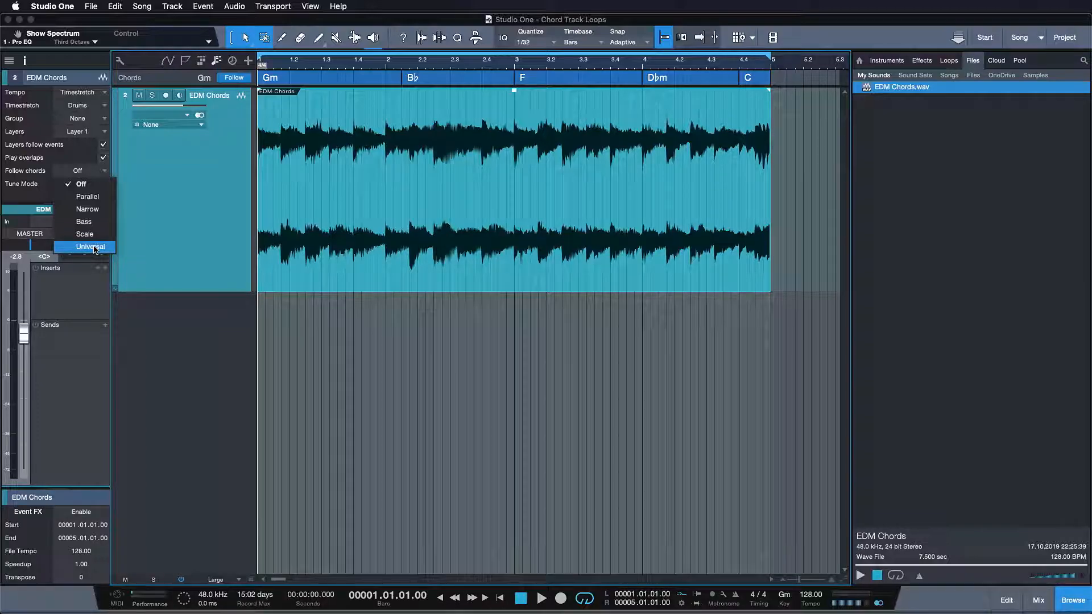
{"action": "left_click", "coordinate": [88, 246]}
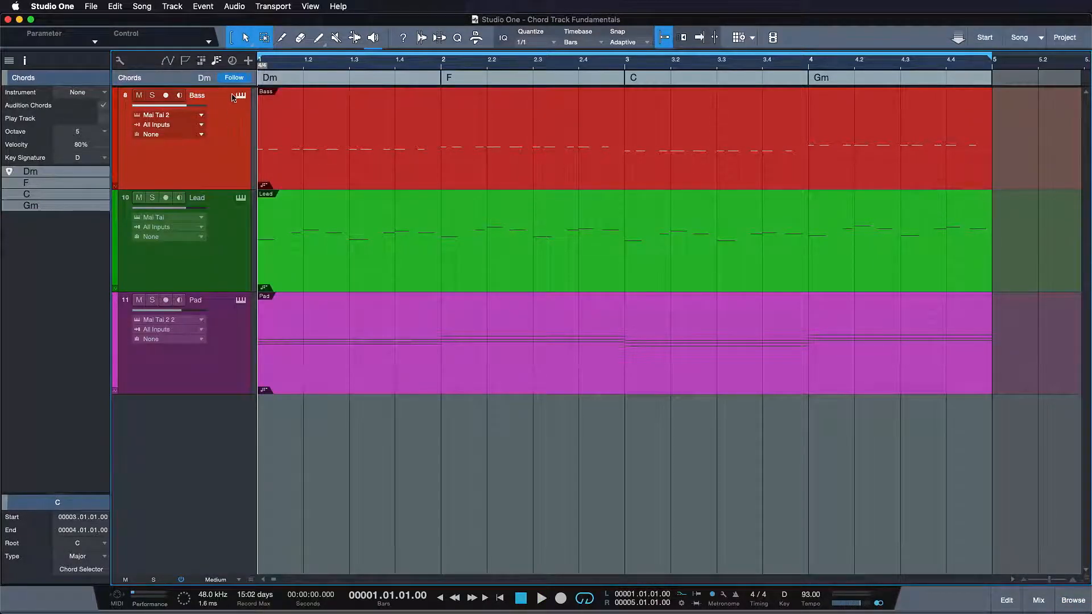
- Toggle global chord following from the Chord Track header's Follow button
{"action": "left_click", "coordinate": [233, 77]}
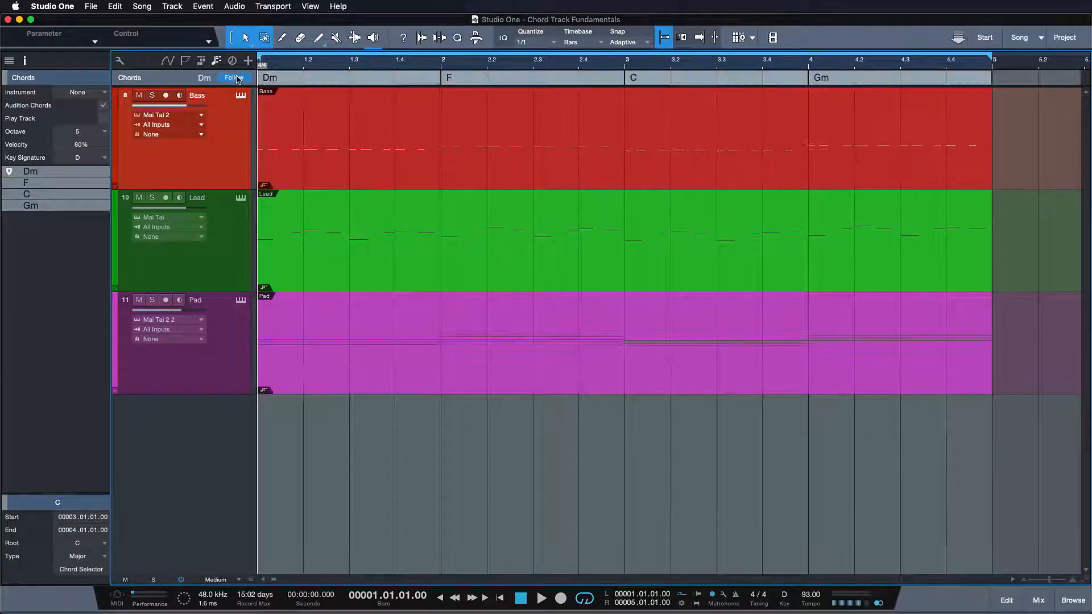